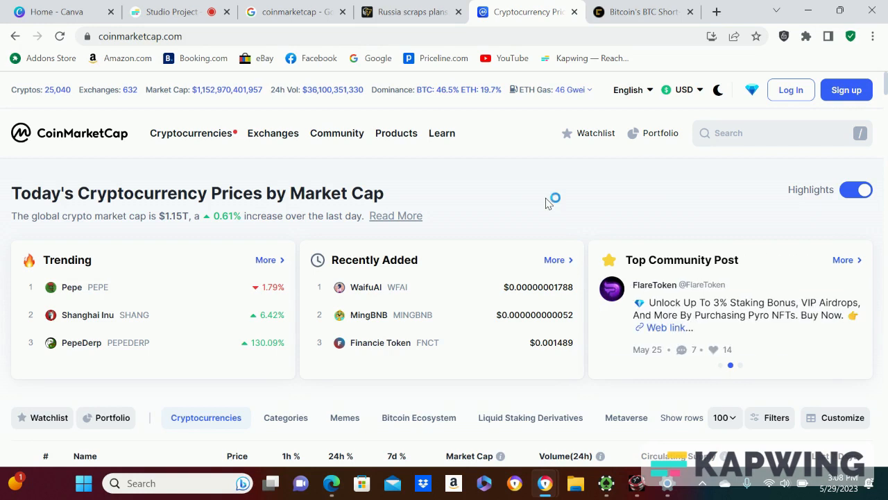
mouse_move(506, 181)
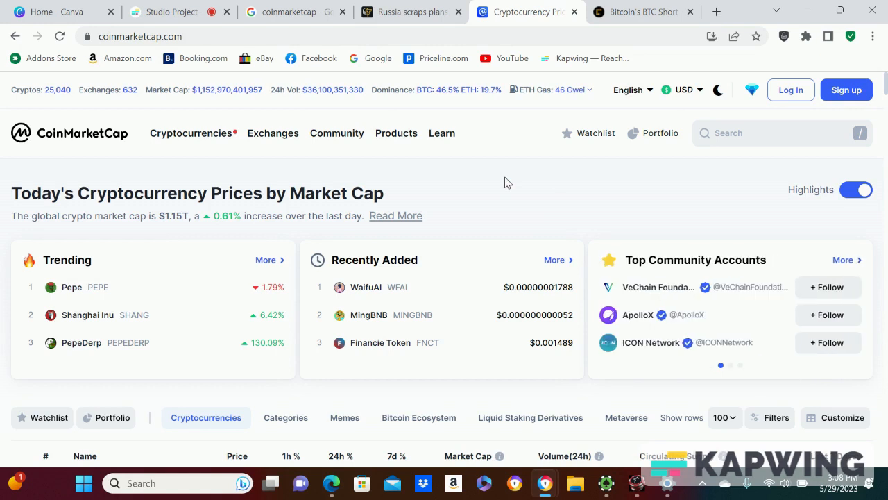
Scroll the CoinMarketCap homepage to the coin table showing Bitcoin $27,654.73 and Ethereum $1,891.79
left_click(730, 364)
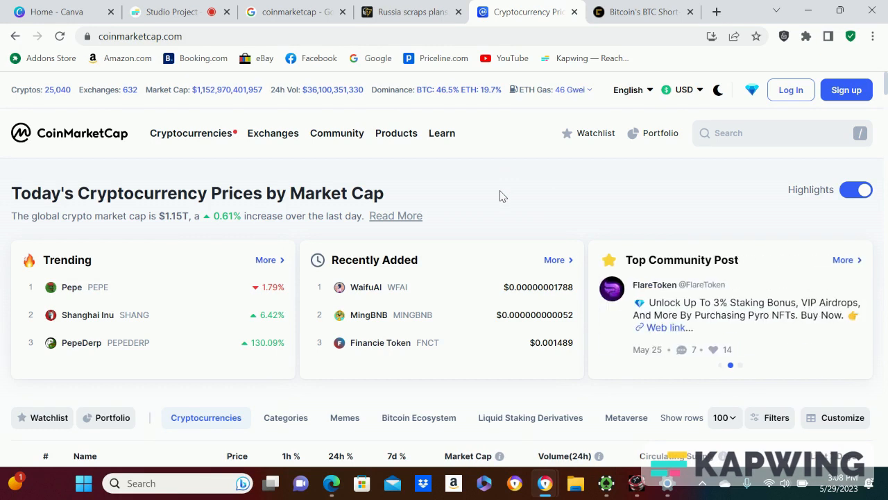
mouse_move(405, 216)
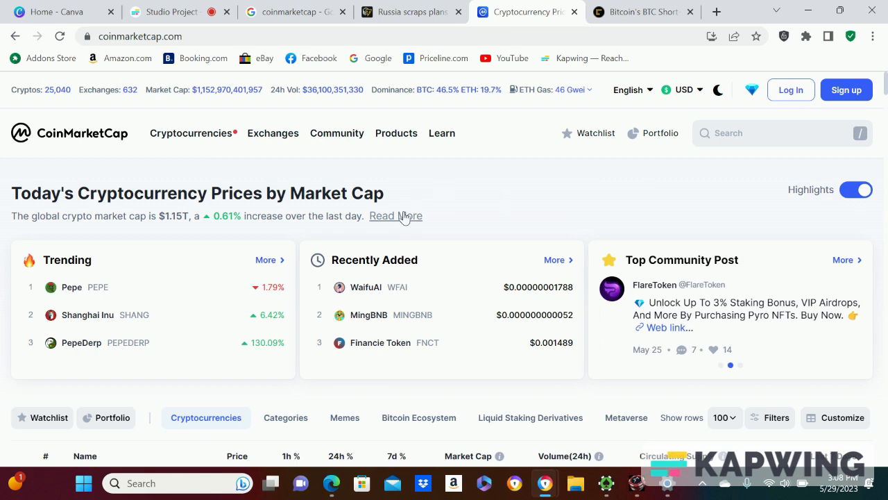
left_click(395, 217)
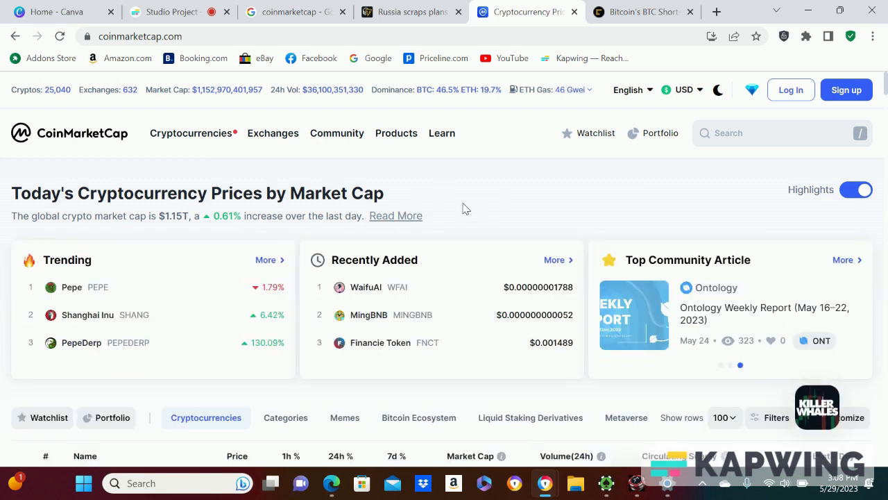
scroll("down", 3)
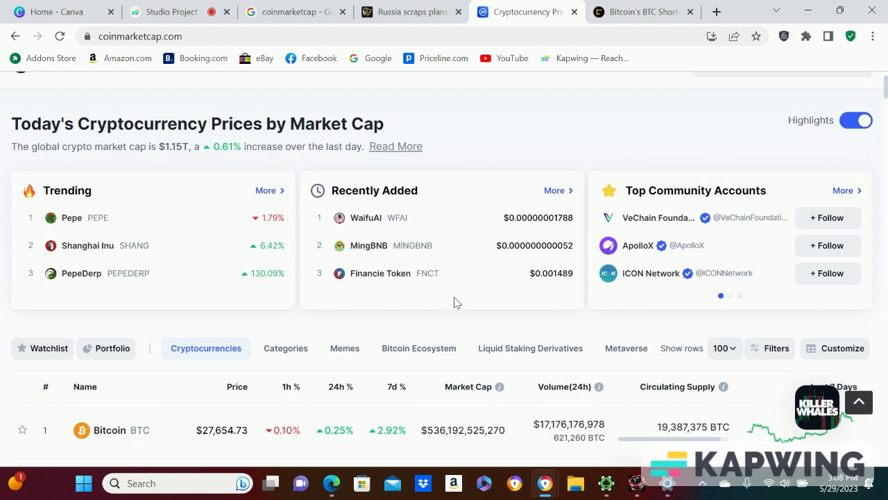
scroll("down", 3)
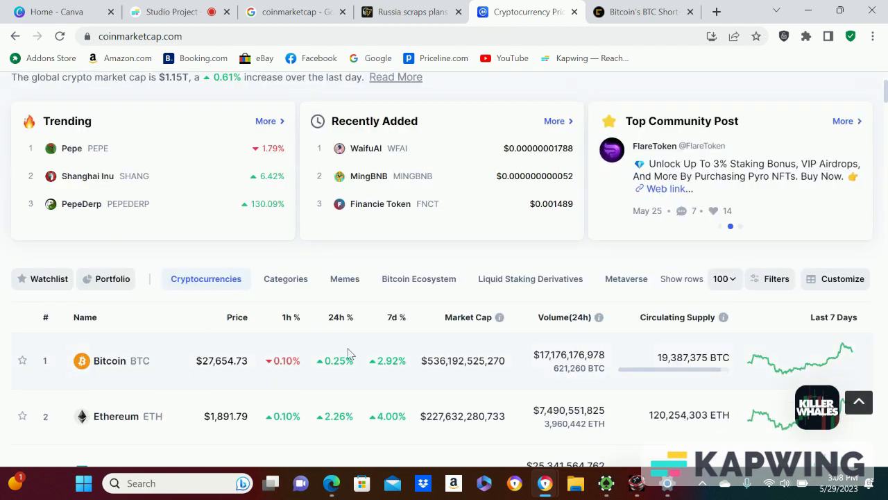
mouse_move(236, 377)
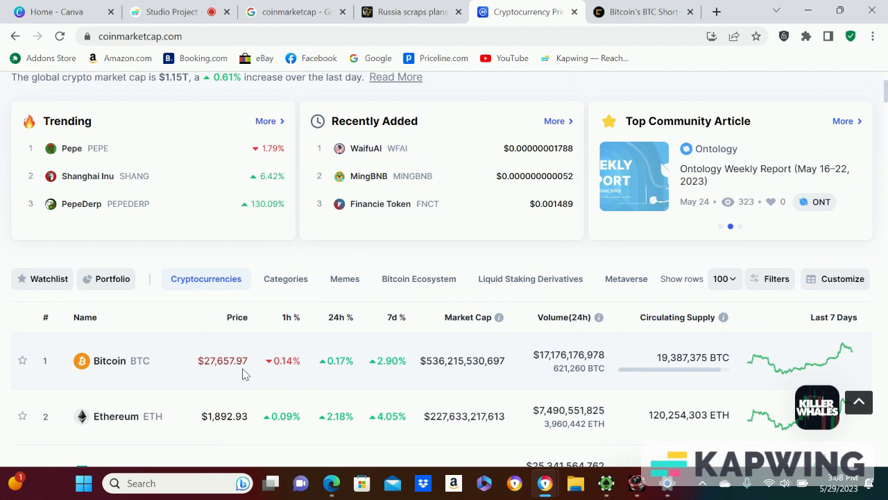
mouse_move(297, 352)
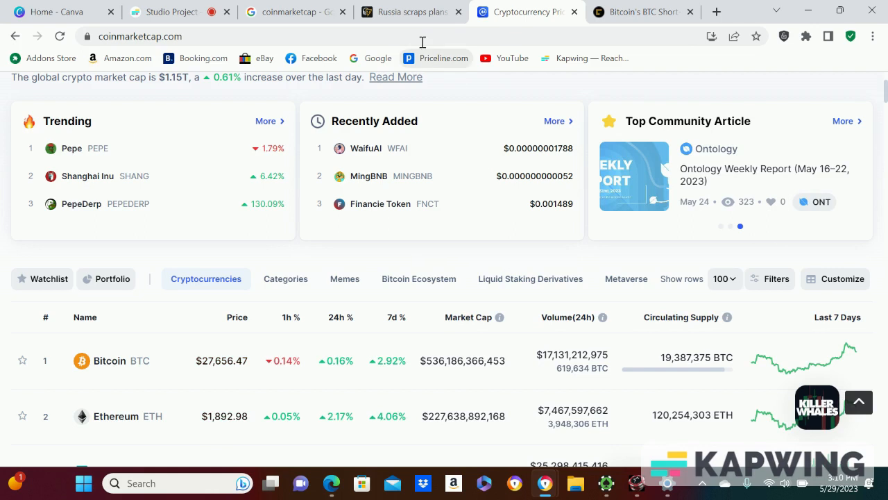
Switch to the CoinDesk short-term holders article and show its Short Term Holder SOPR chart
left_click(638, 11)
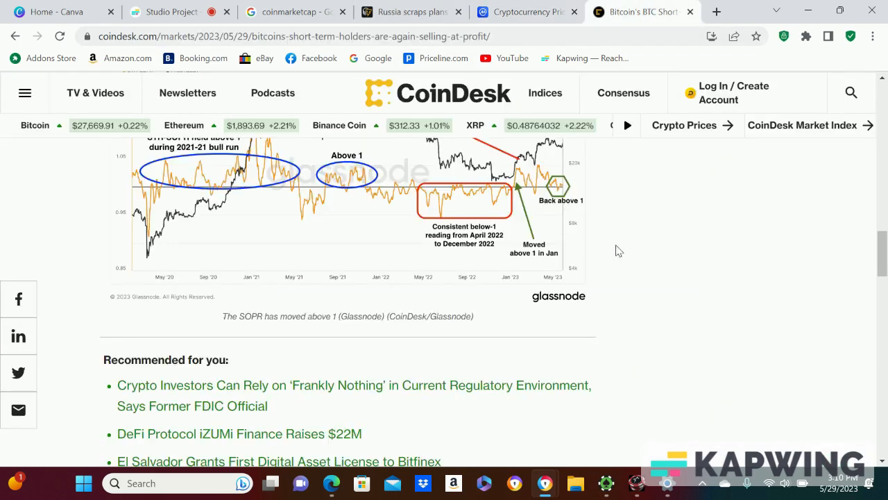
scroll("up", 3)
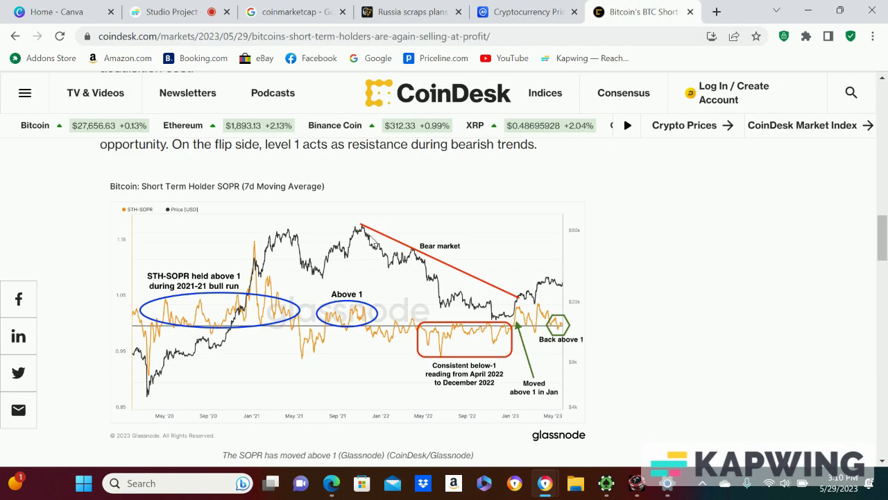
mouse_move(515, 302)
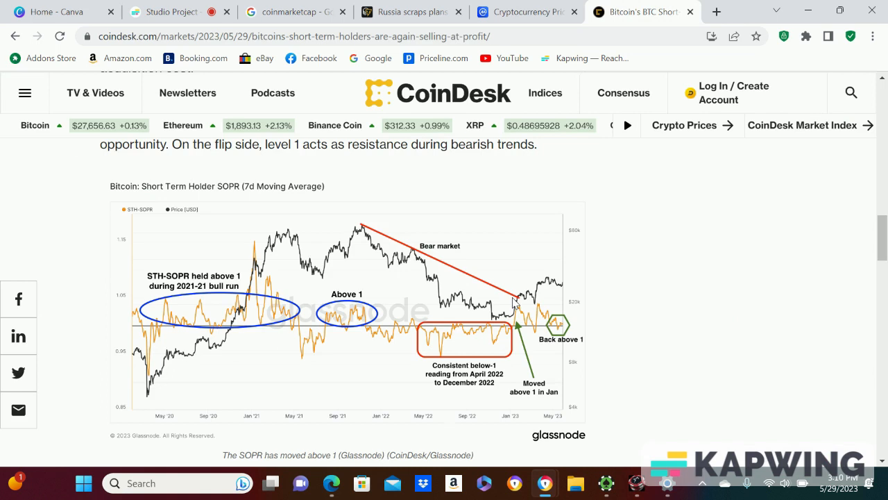
mouse_move(564, 288)
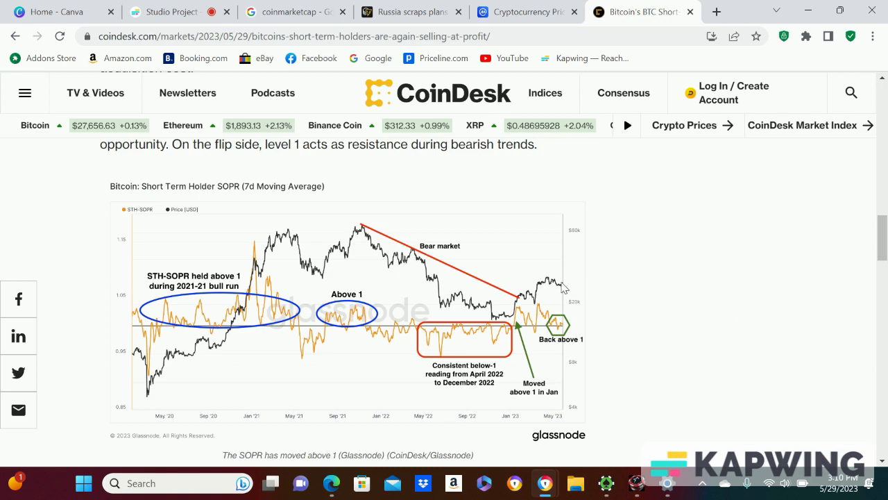
mouse_move(488, 287)
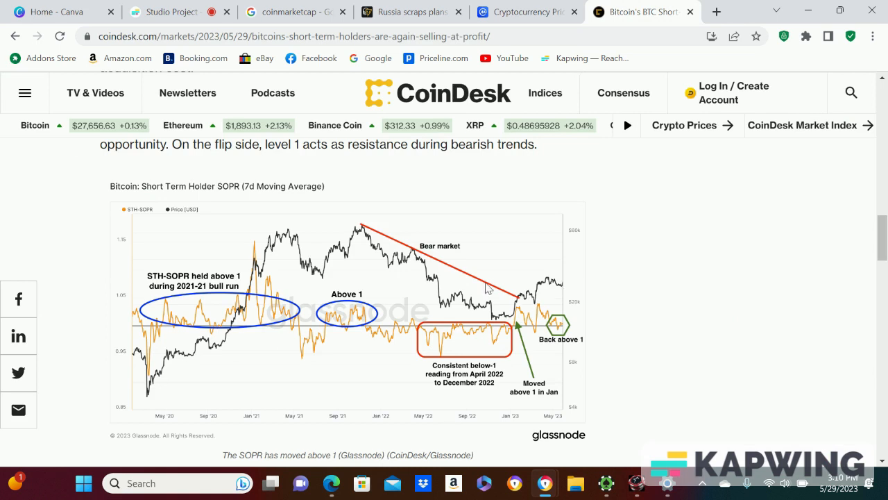
mouse_move(571, 269)
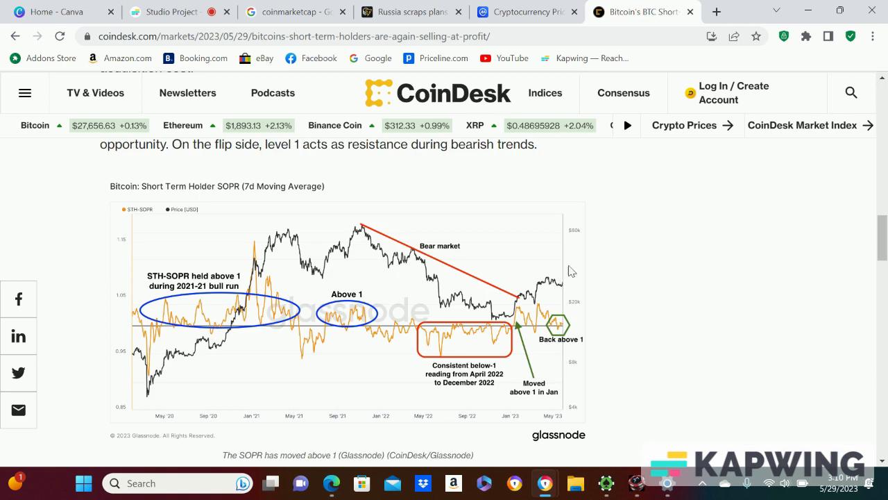
mouse_move(594, 260)
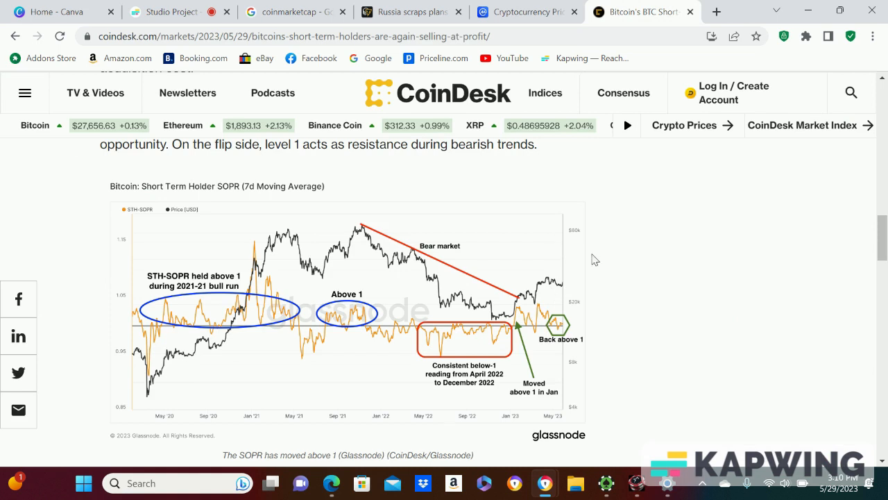
mouse_move(616, 270)
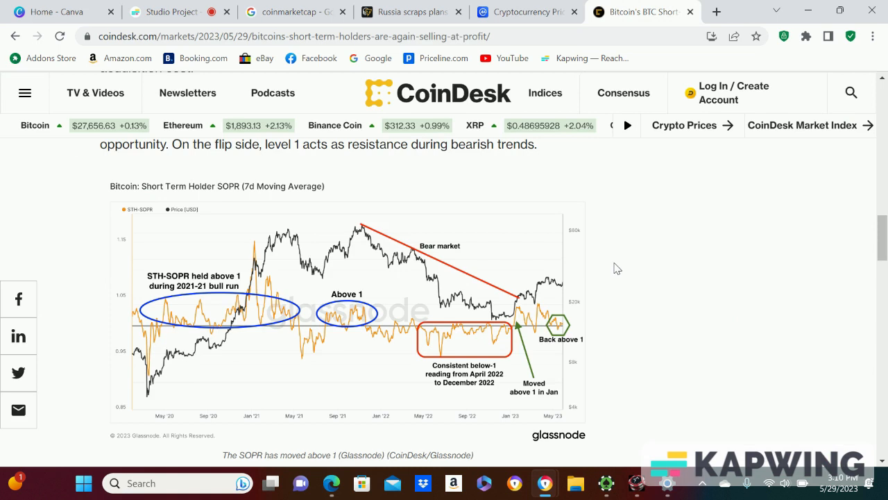
scroll("down", 3)
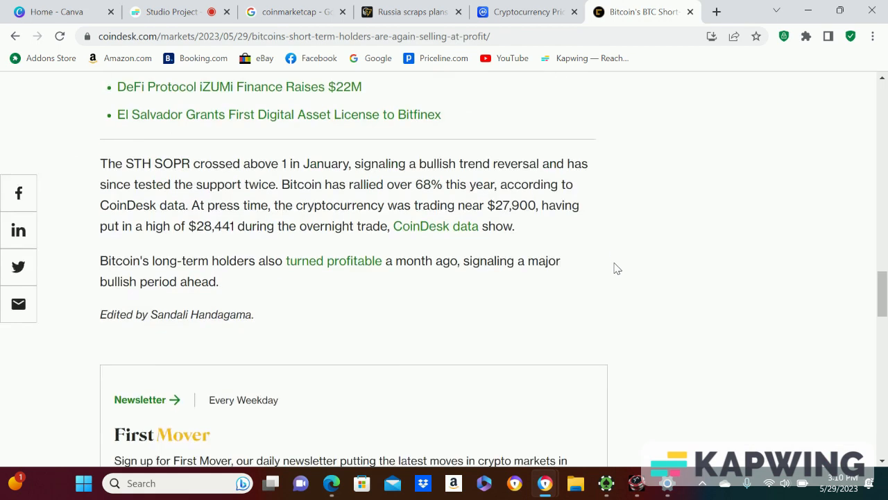
scroll("up", 3)
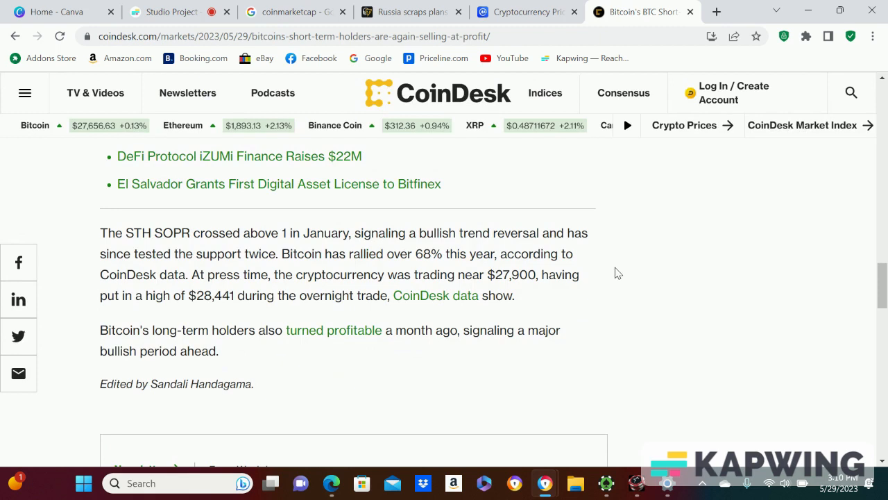
mouse_move(612, 247)
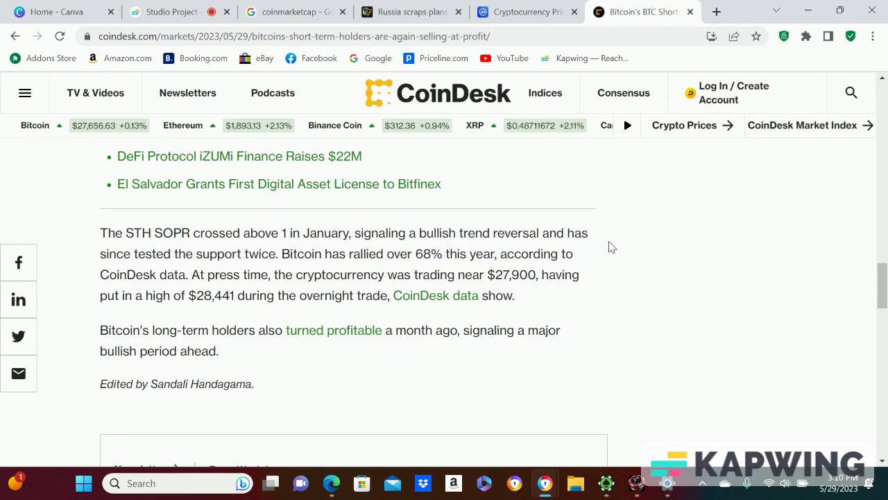
mouse_move(197, 342)
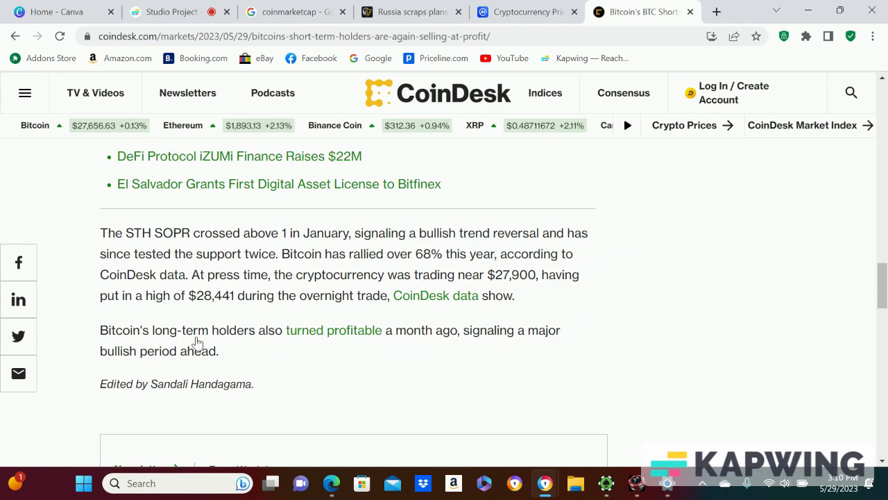
mouse_move(313, 354)
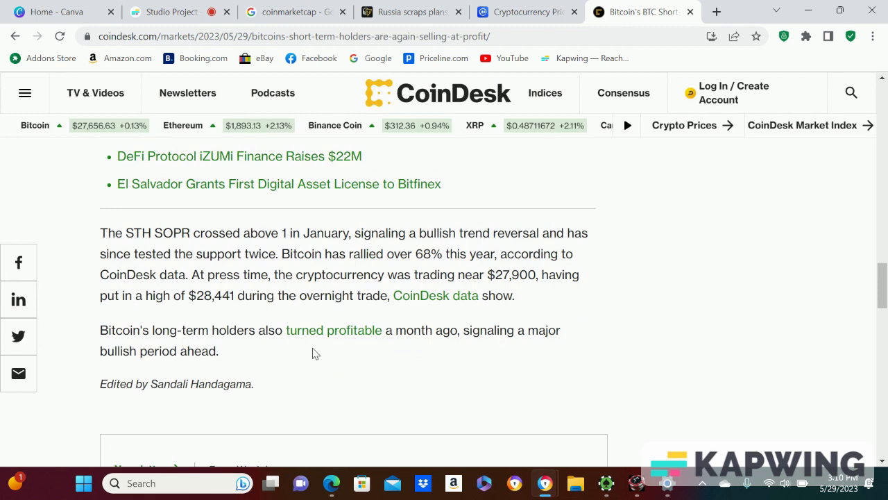
mouse_move(548, 355)
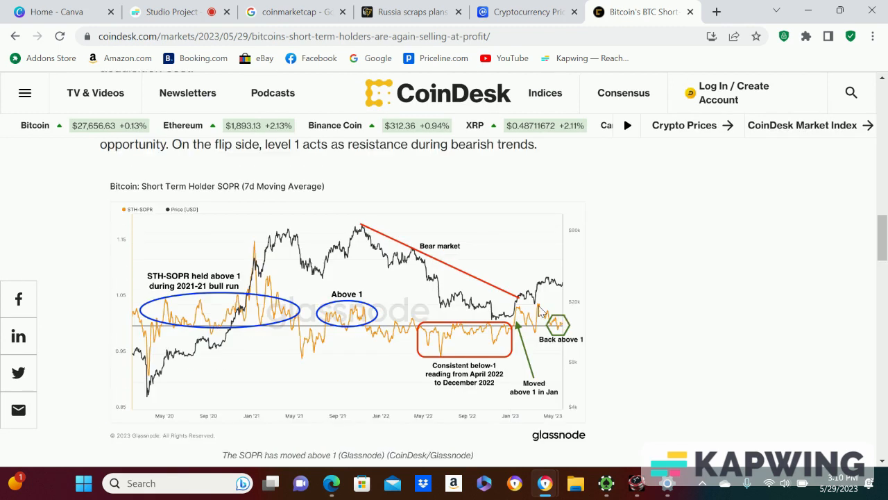
mouse_move(502, 330)
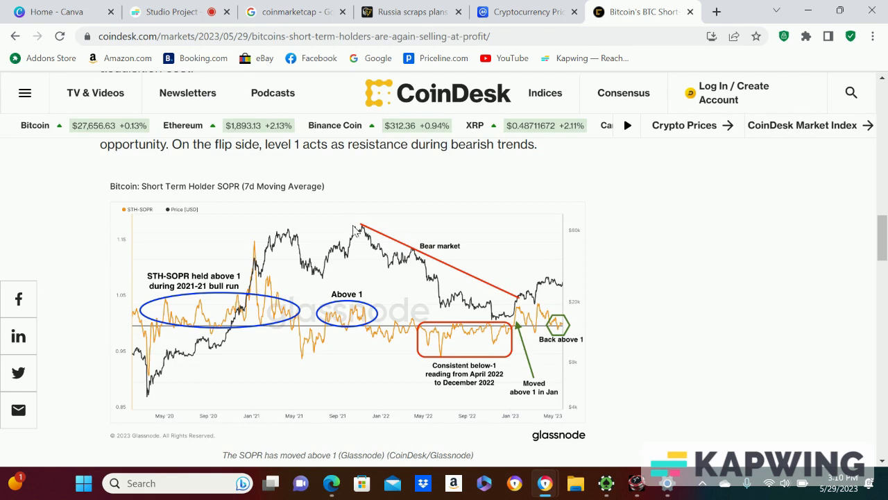
mouse_move(433, 267)
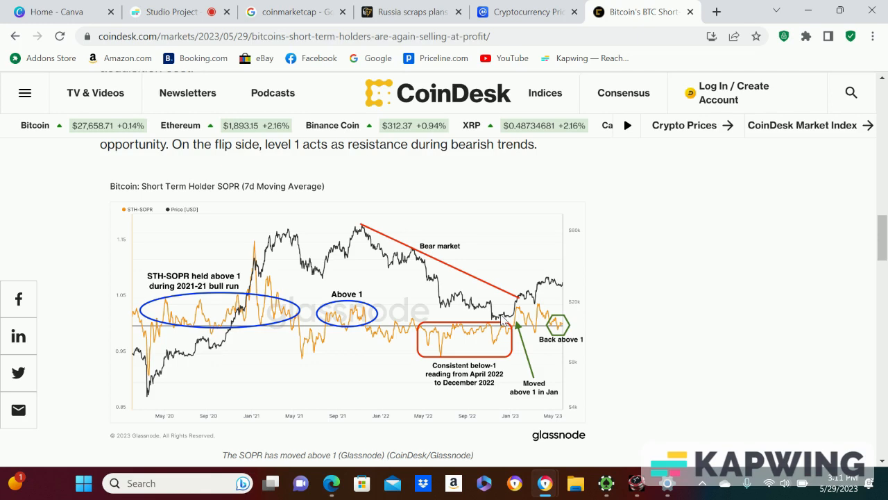
mouse_move(506, 318)
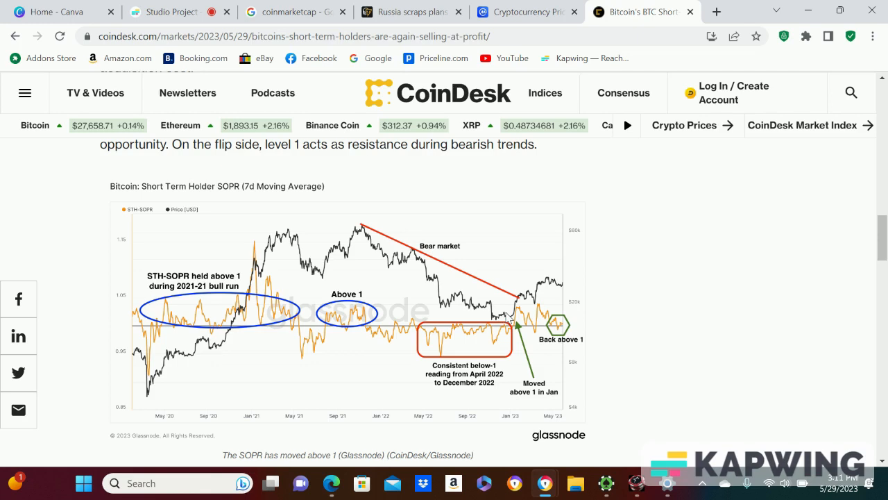
mouse_move(542, 294)
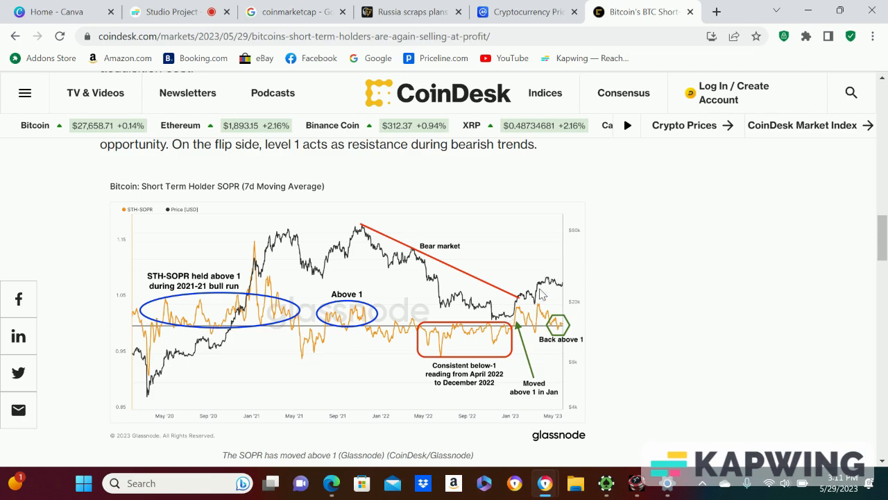
mouse_move(613, 259)
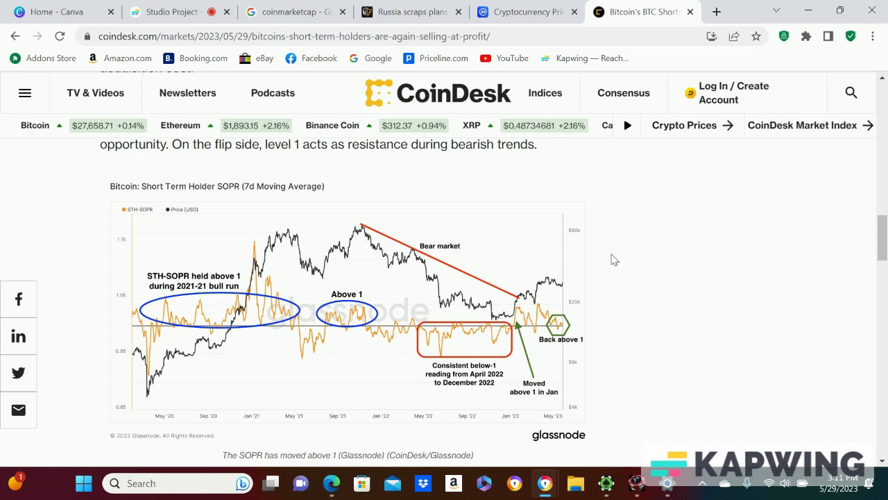
mouse_move(595, 208)
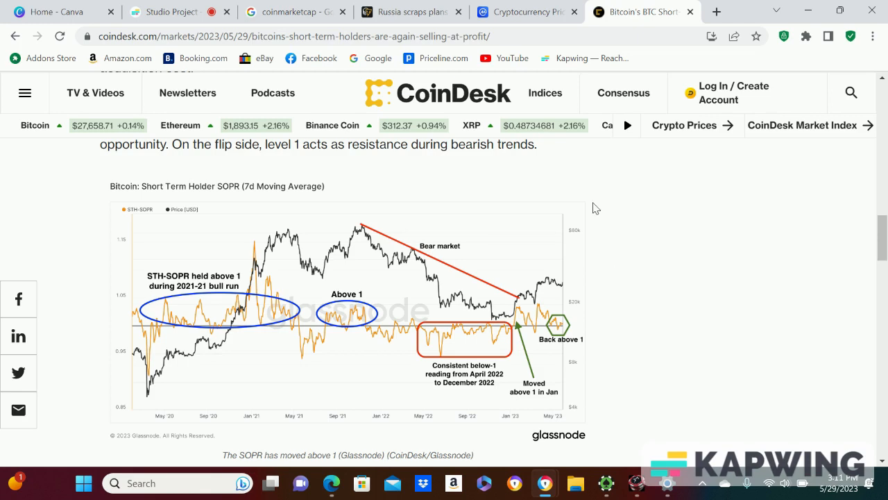
Switch to the Cointelegraph Russia exchange article and scroll to its opening paragraphs
left_click(409, 12)
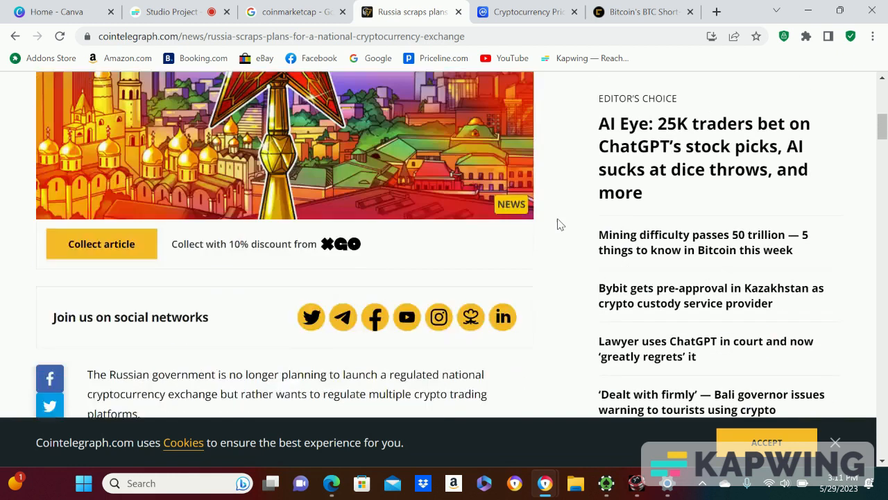
scroll("up", 3)
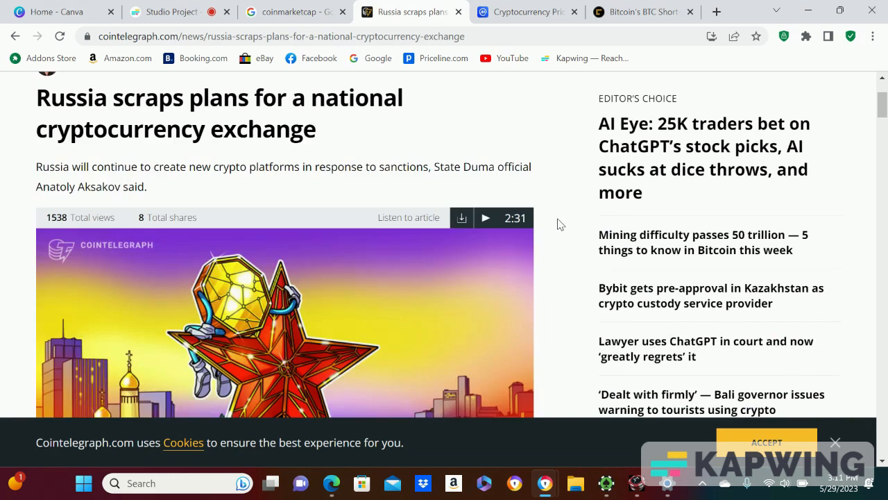
mouse_move(252, 193)
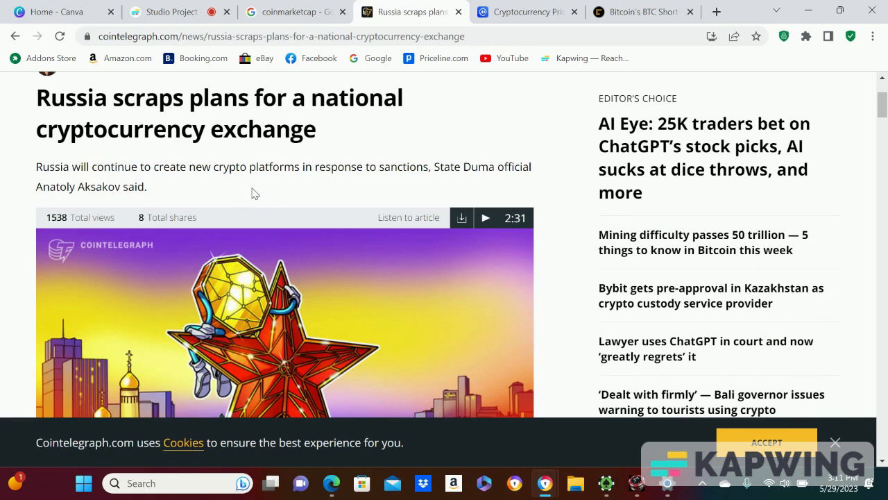
mouse_move(502, 183)
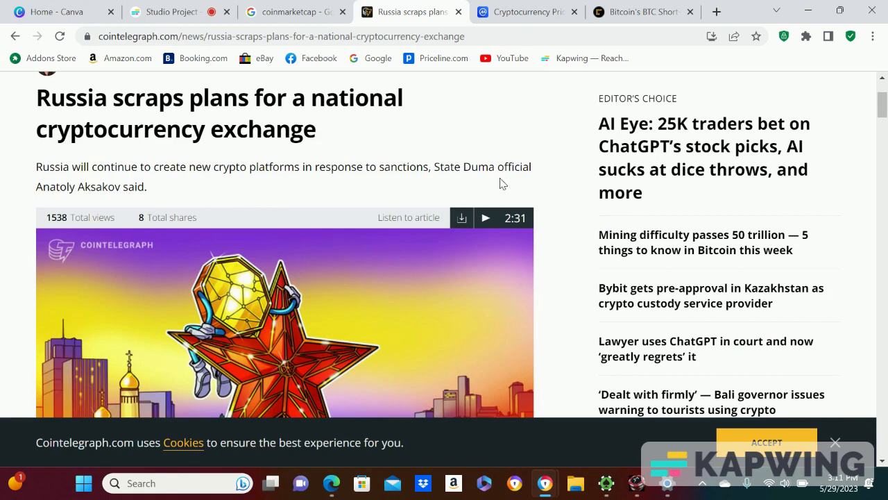
scroll("down", 3)
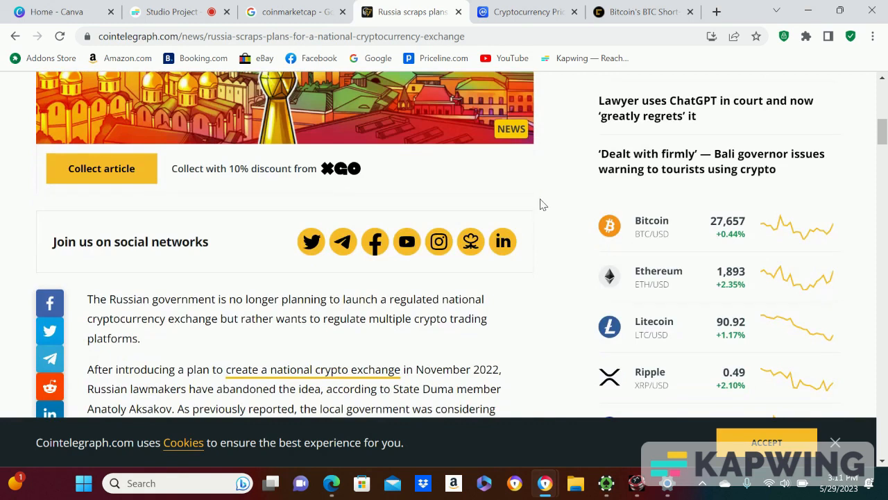
scroll("down", 3)
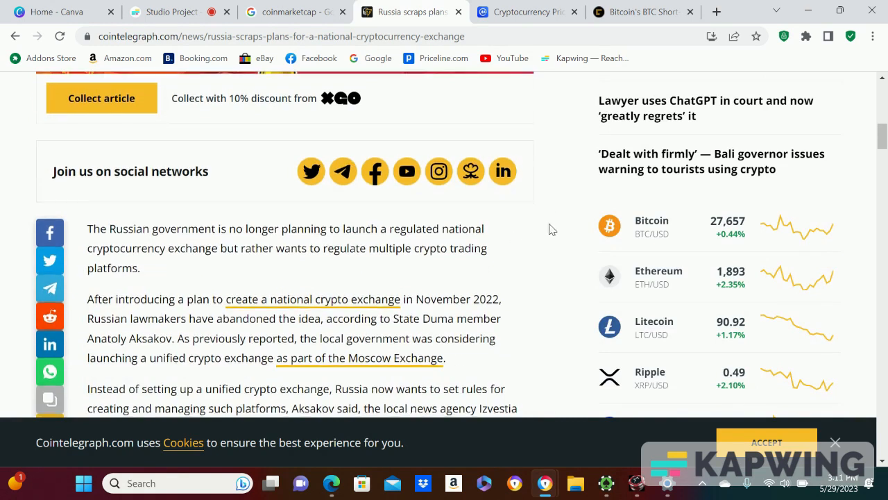
scroll("down", 3)
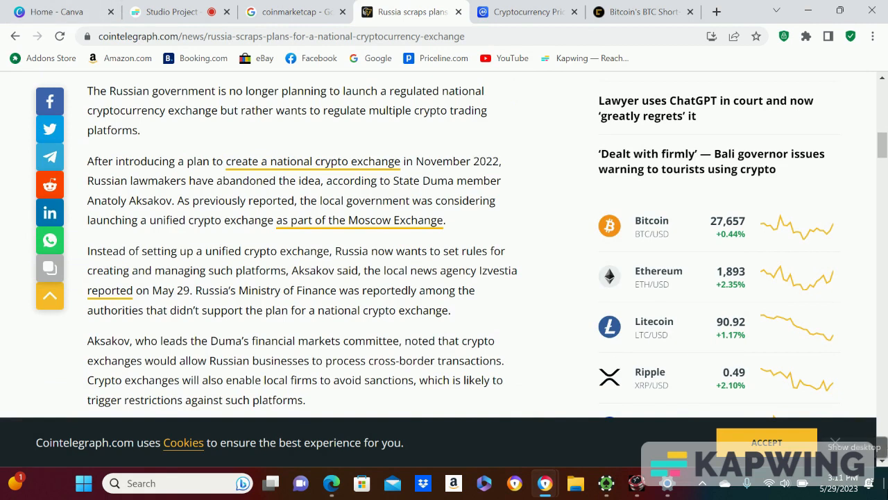
Scroll down through the article body past the Binance related link
scroll("down", 3)
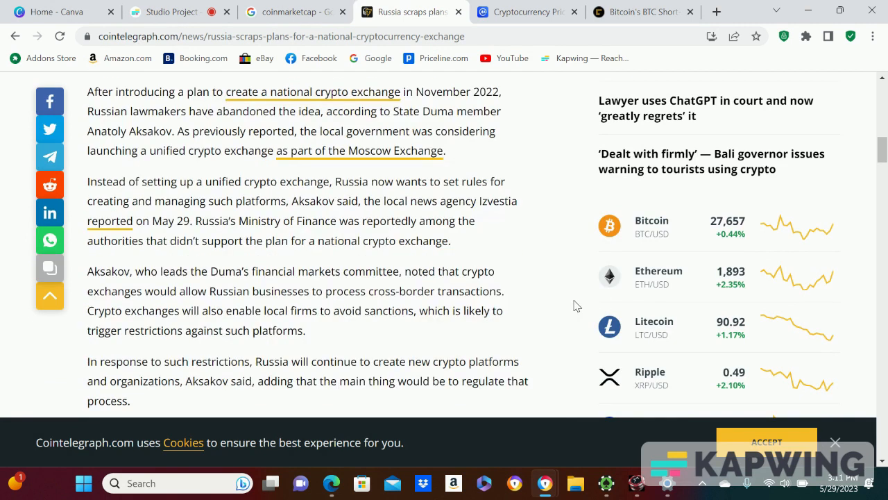
mouse_move(548, 293)
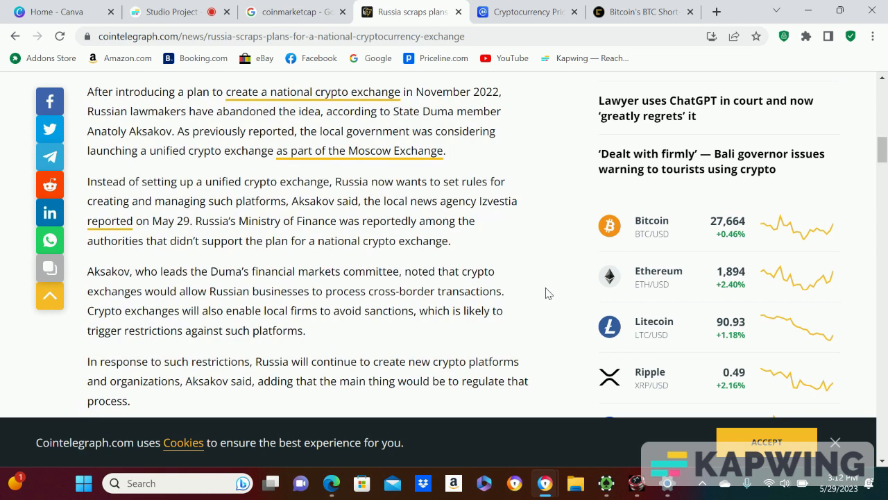
scroll("down", 3)
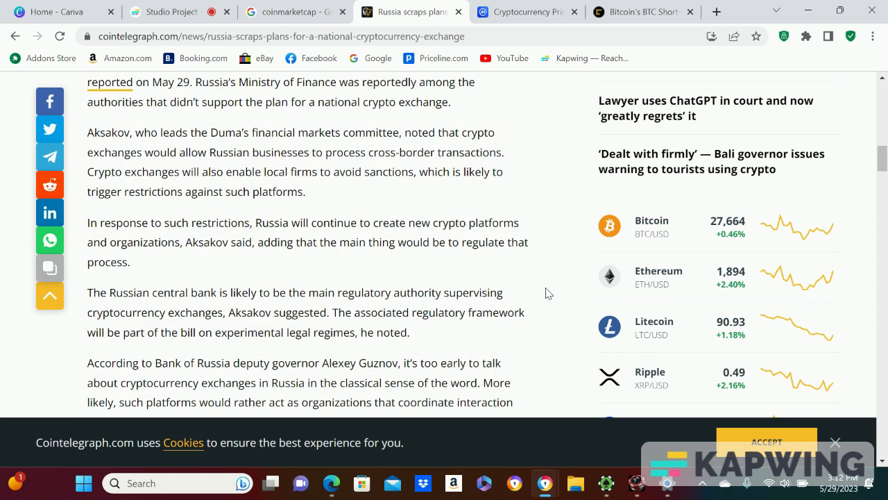
scroll("down", 3)
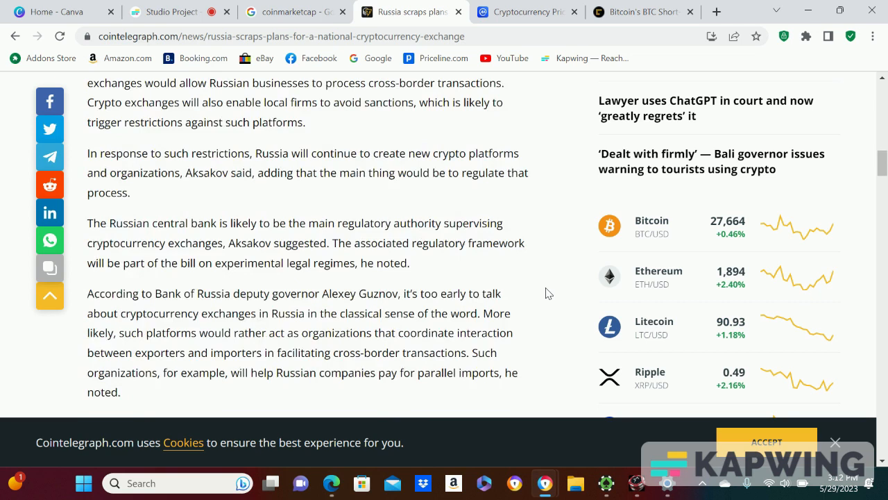
scroll("down", 3)
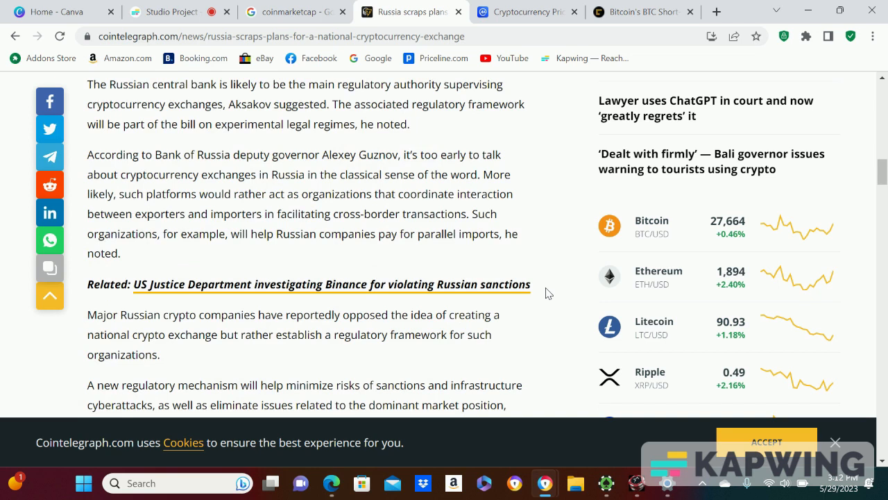
mouse_move(536, 261)
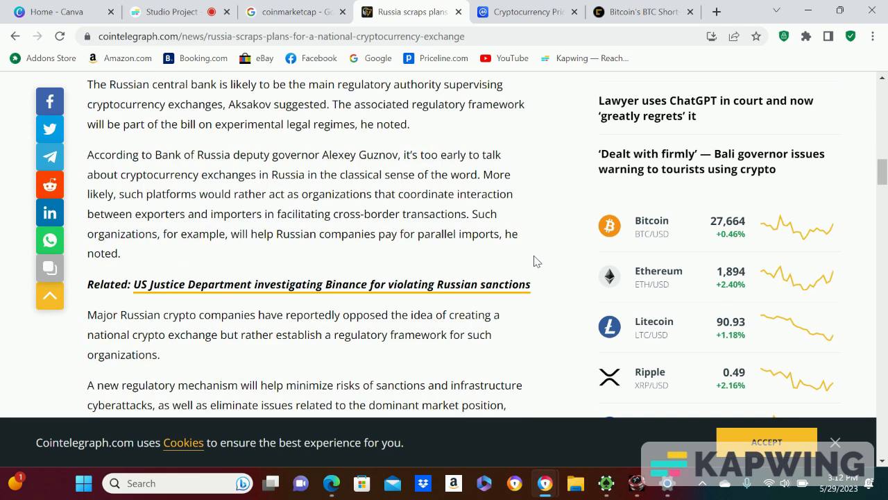
mouse_move(554, 253)
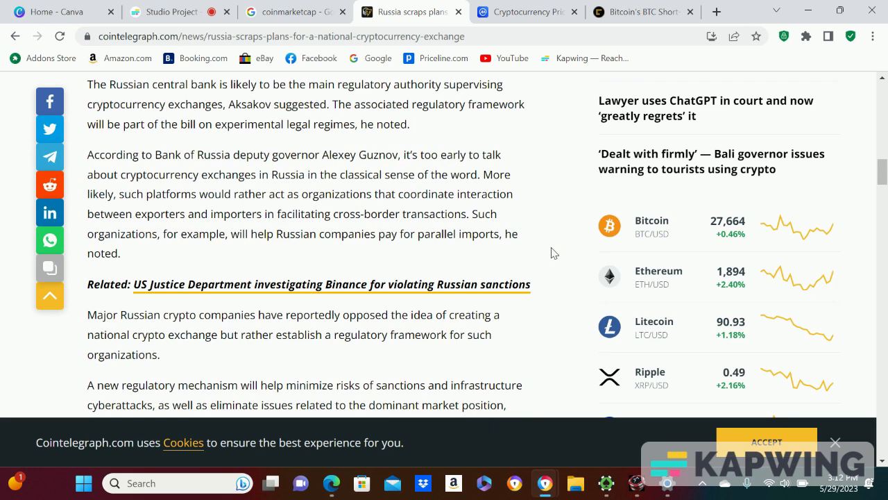
scroll("down", 3)
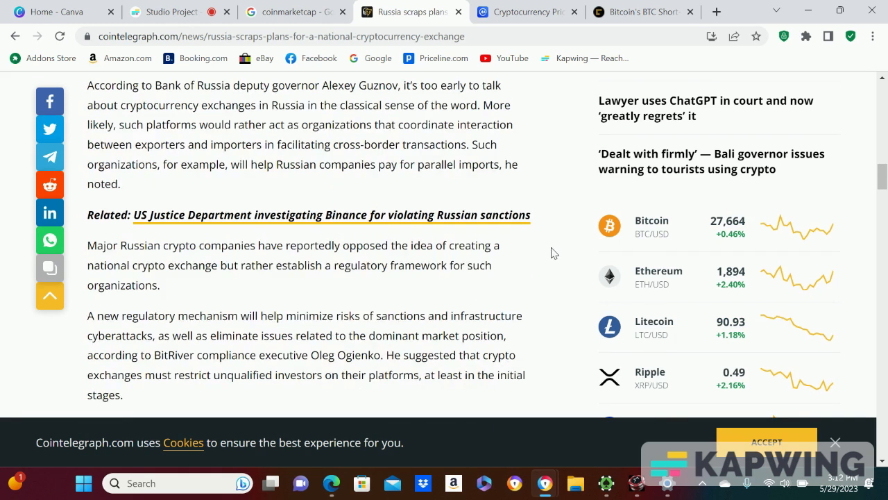
Scroll back up to the article headline, author and BTC price ticker
scroll("up", 3)
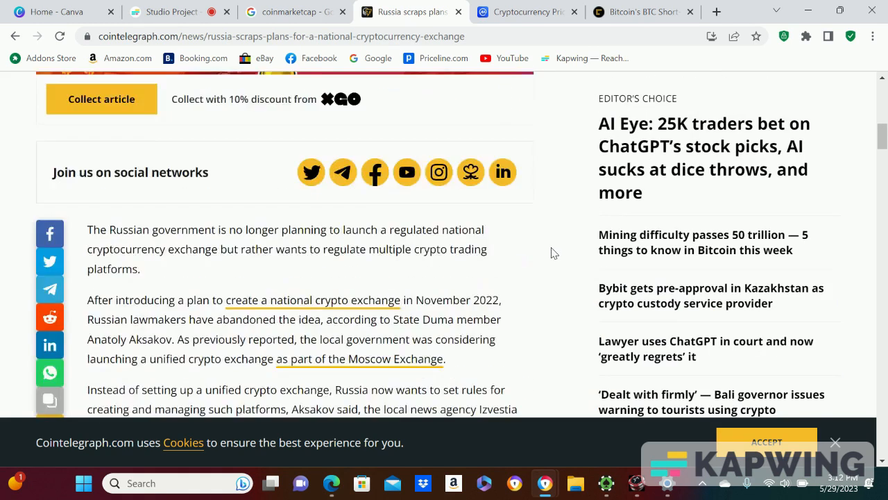
scroll("up", 3)
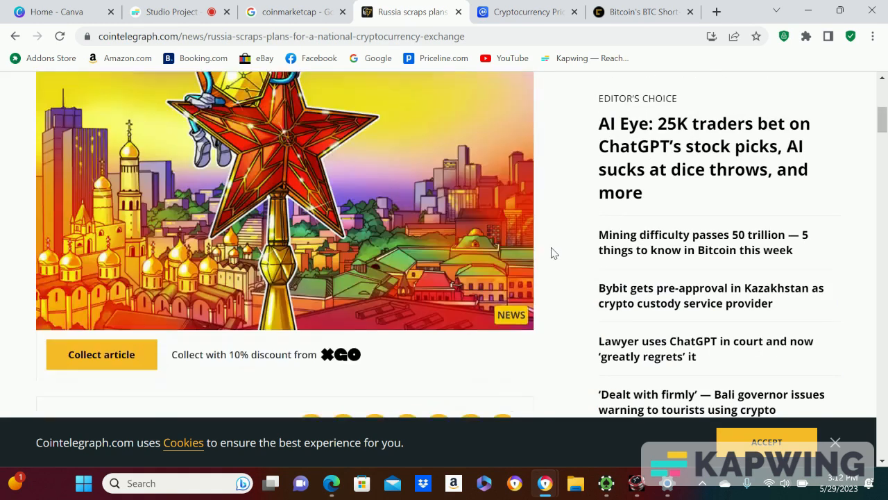
scroll("up", 3)
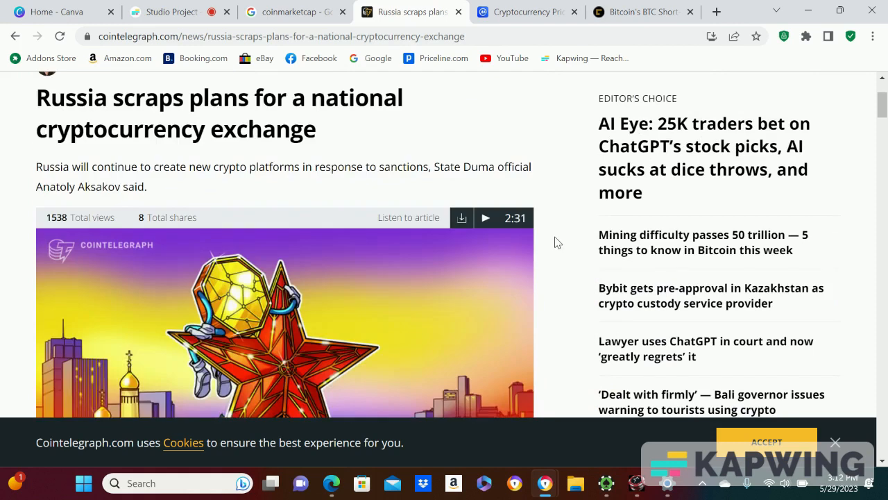
scroll("up", 3)
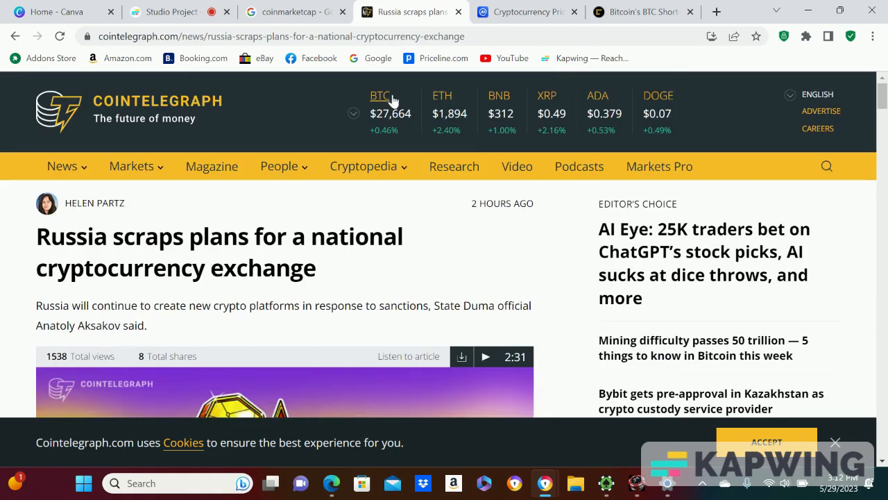
mouse_move(467, 249)
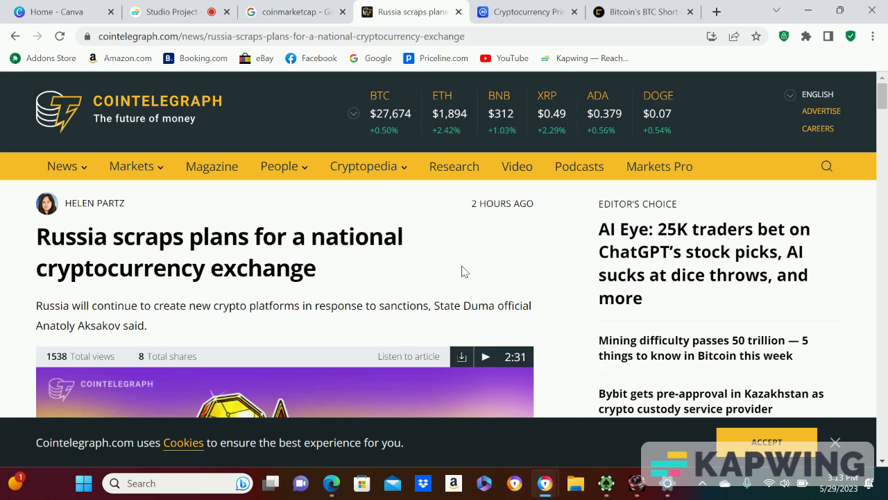
mouse_move(477, 255)
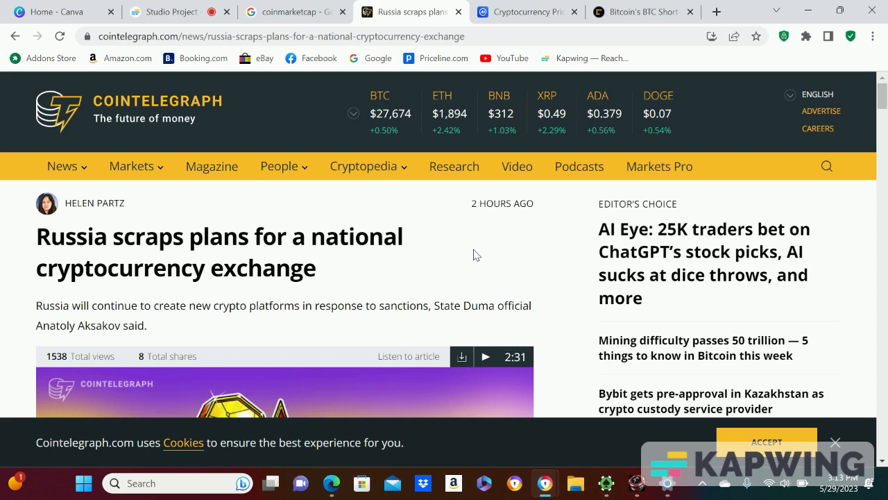
mouse_move(464, 229)
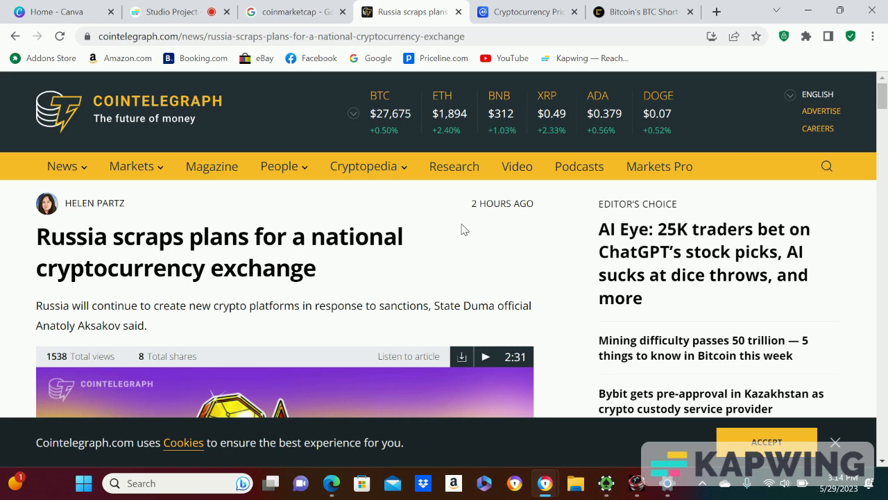
mouse_move(230, 210)
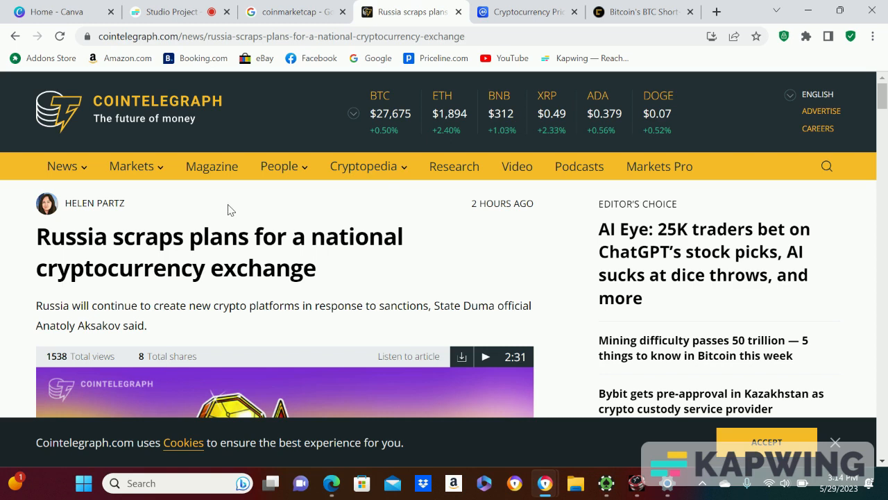
mouse_move(169, 204)
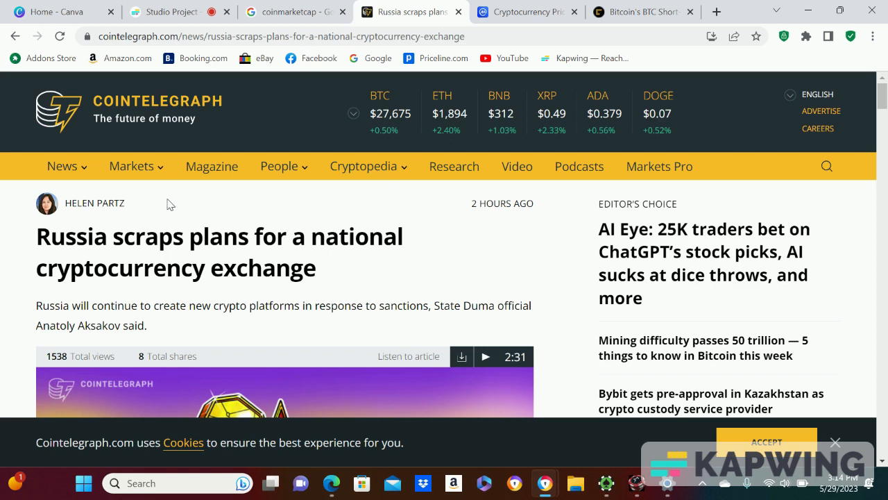